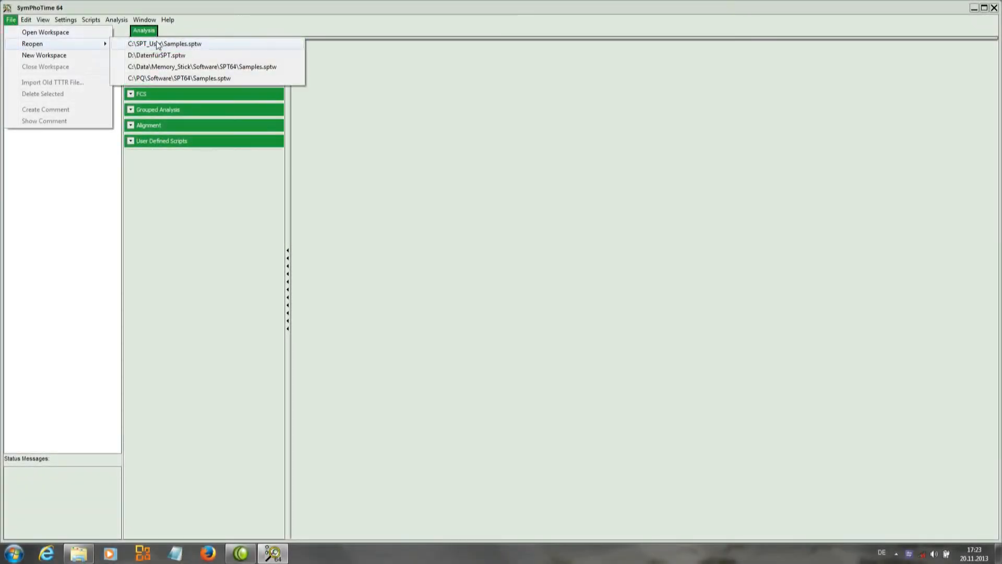
Reopen Samples.sptw, pick NV-Center_for_Antibunching_1.ptu and show the FCS analysis options
left_click(165, 43)
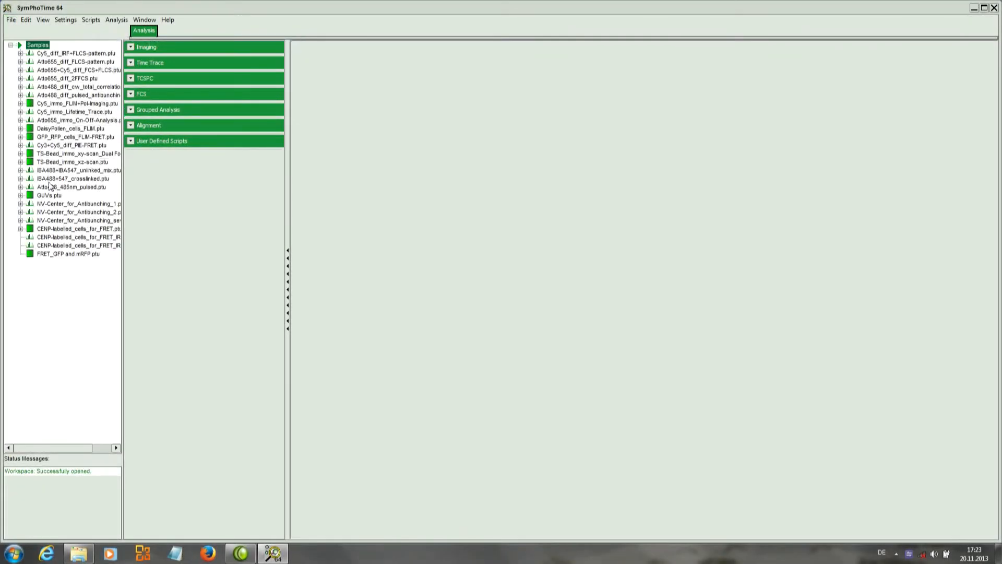
mouse_move(53, 220)
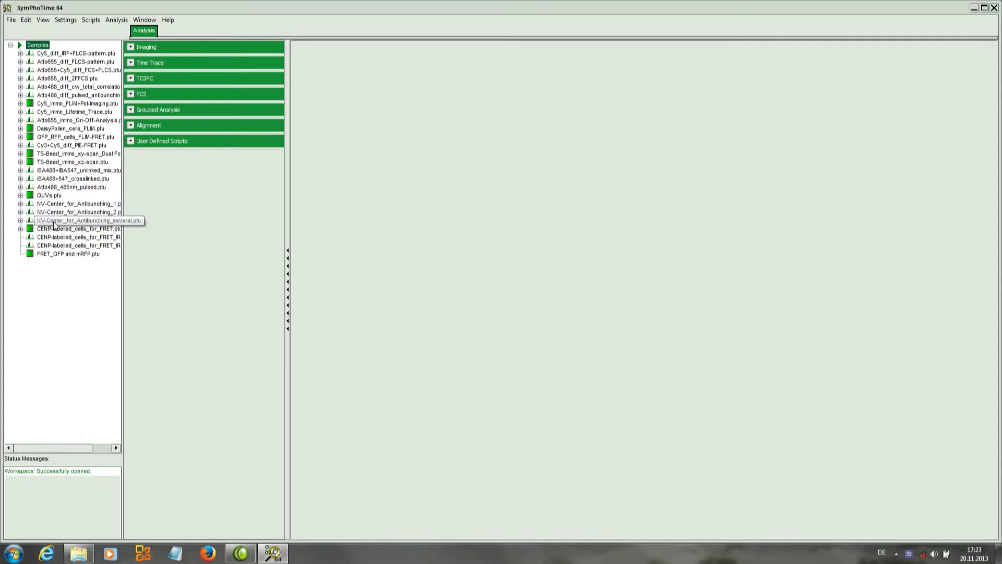
left_click(77, 203)
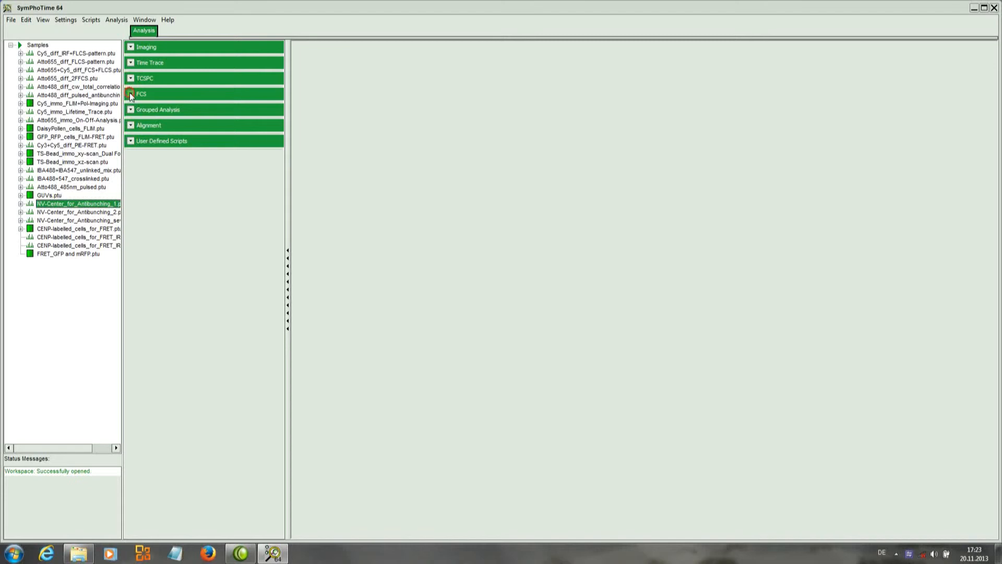
left_click(141, 94)
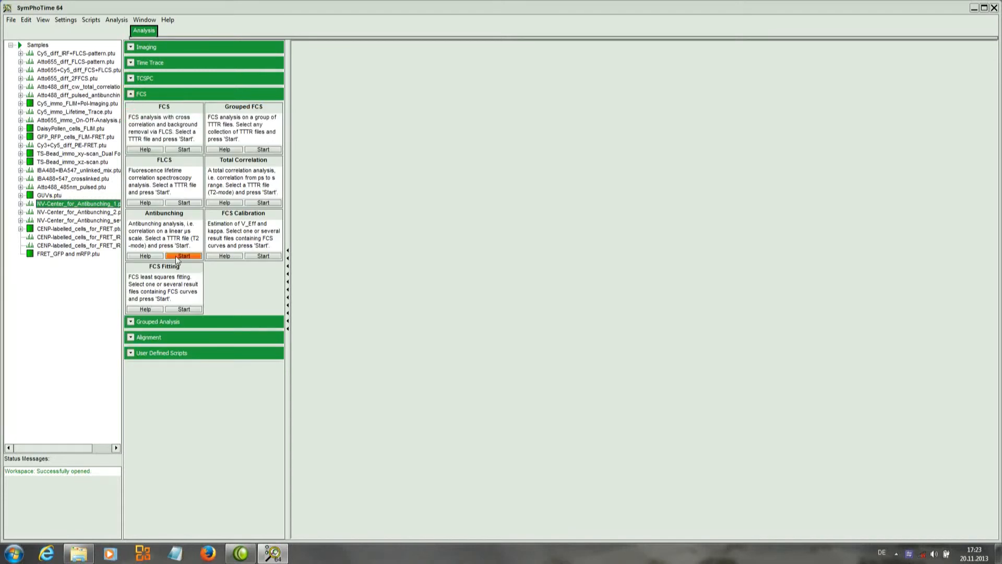
Start Antibunching on the first file with channels 1 and 2, and calculate the correlation curves
left_click(184, 256)
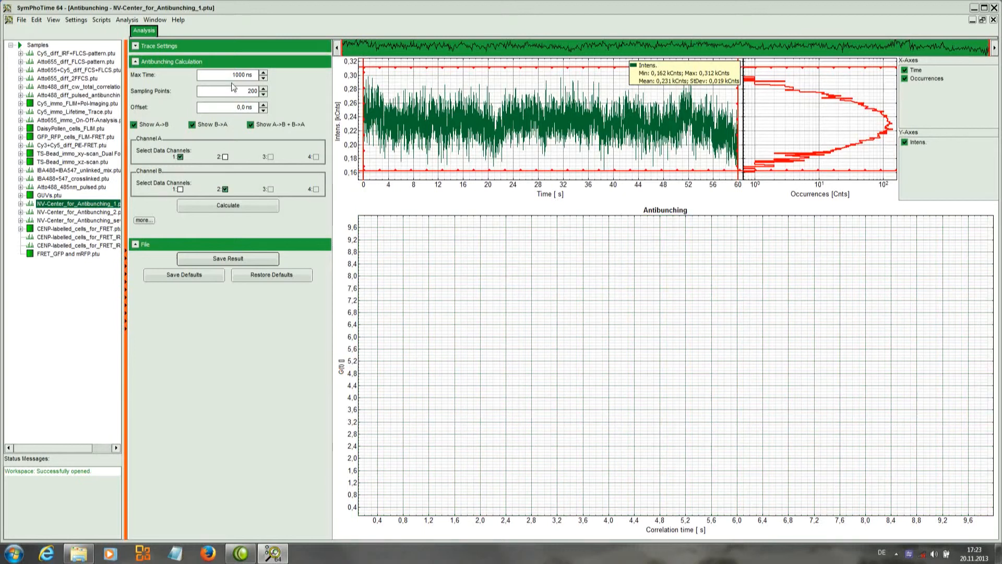
mouse_move(196, 155)
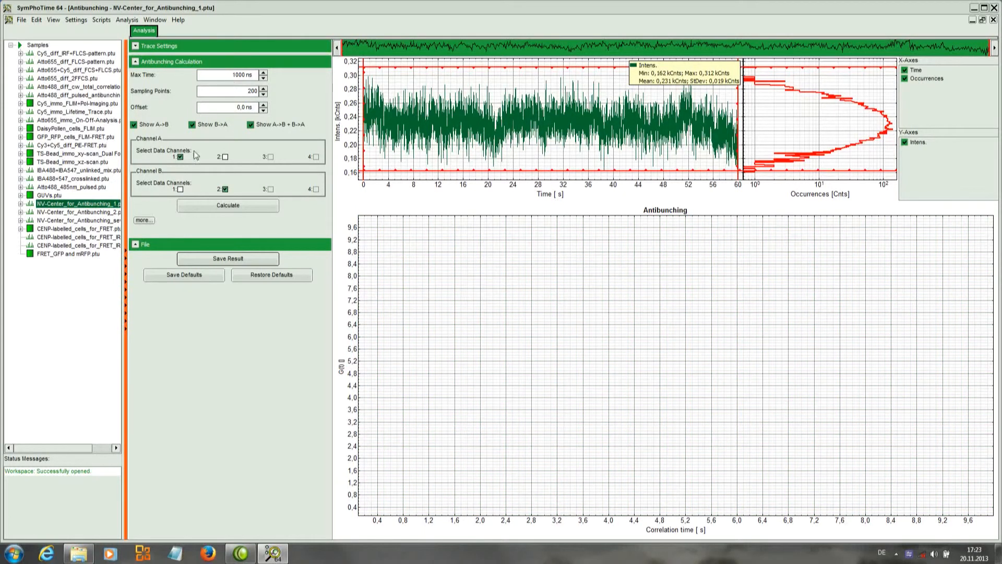
left_click(227, 206)
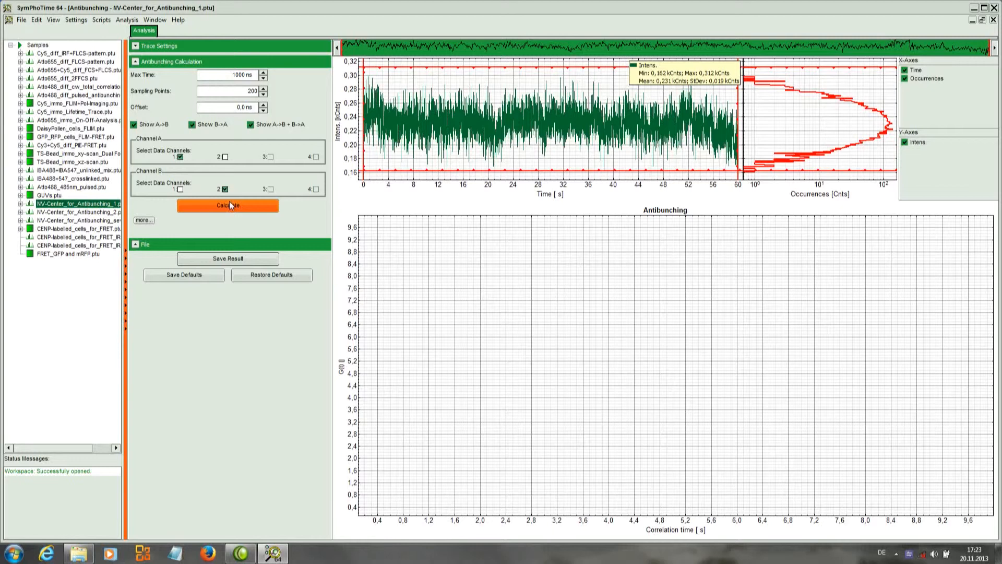
left_click(227, 205)
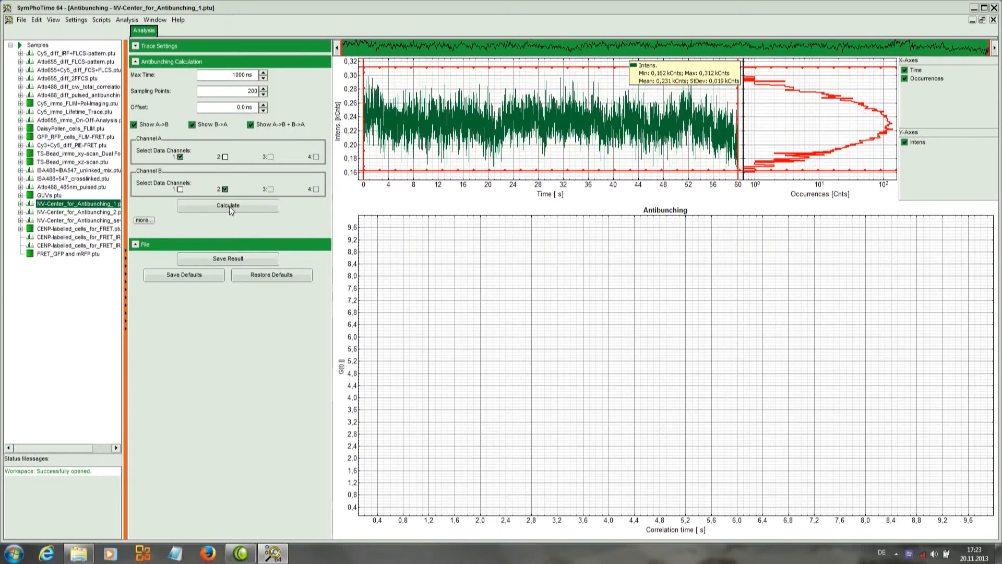
left_click(228, 205)
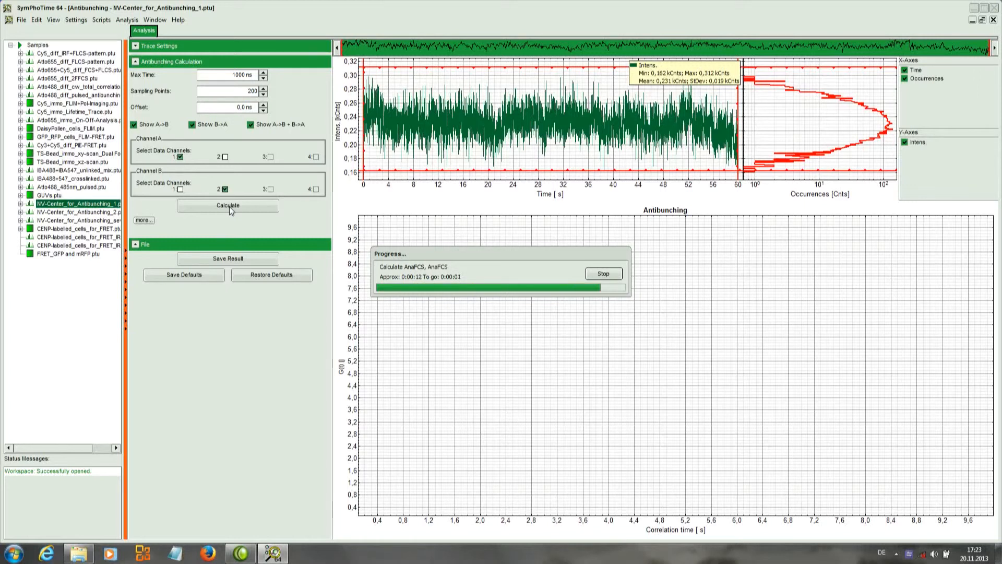
left_click(228, 205)
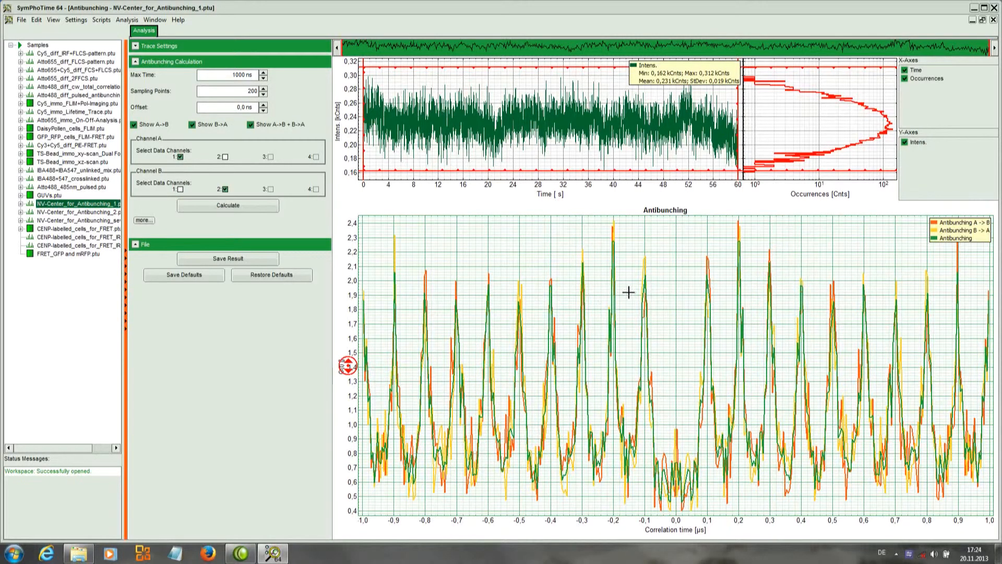
mouse_move(703, 376)
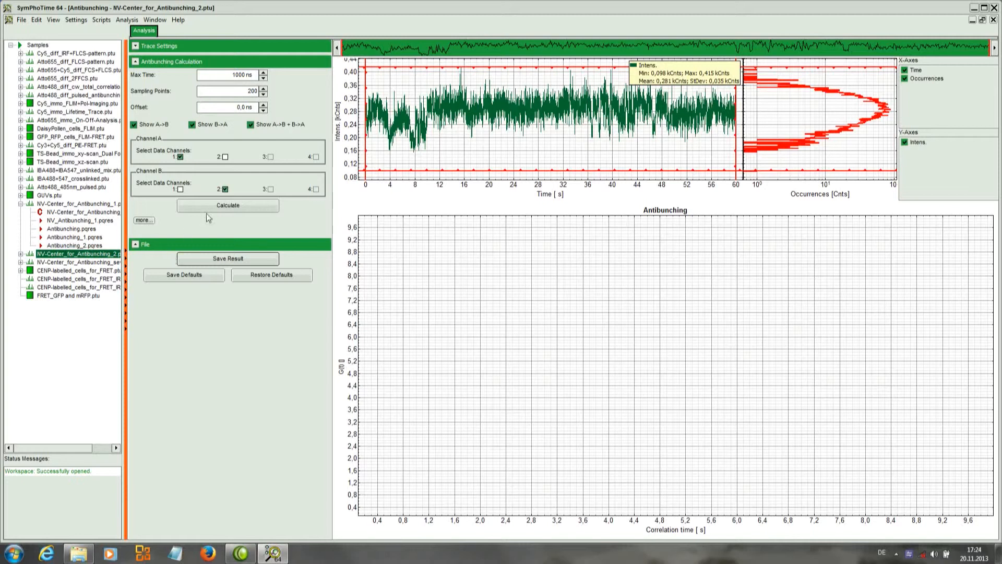
Calculate the antibunching curve for NV-Center_for_Antibunching_2.ptu and save the result
left_click(227, 205)
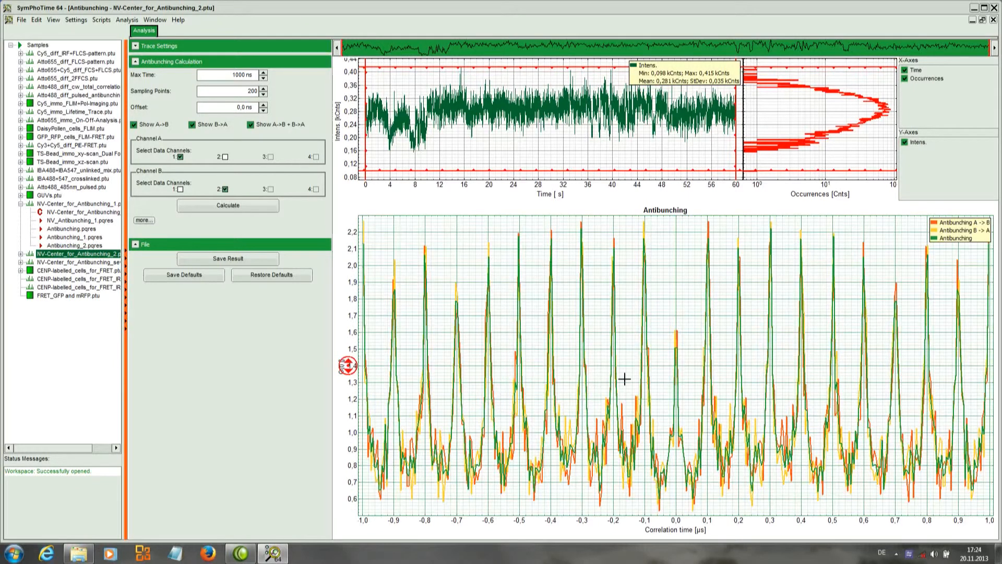
mouse_move(664, 385)
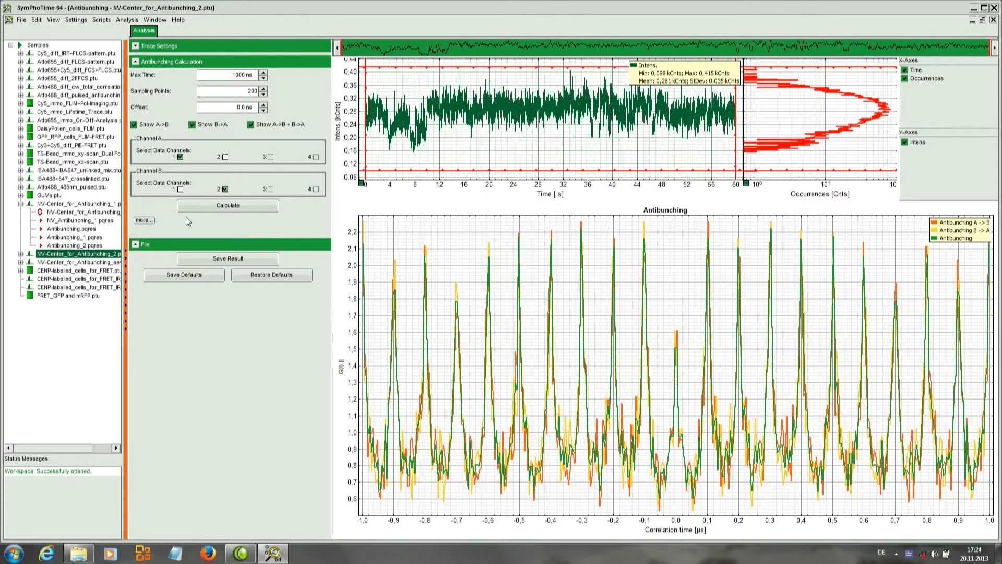
left_click(227, 259)
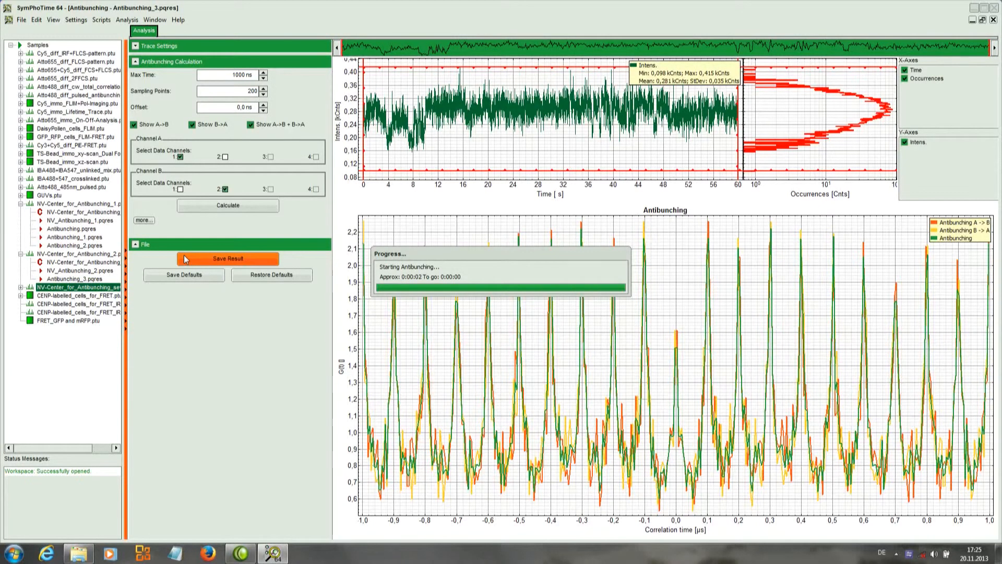
Calculate antibunching for NV-Center_for_Antibunching_several.ptu, then restore the analysis windows from maximized
left_click(228, 205)
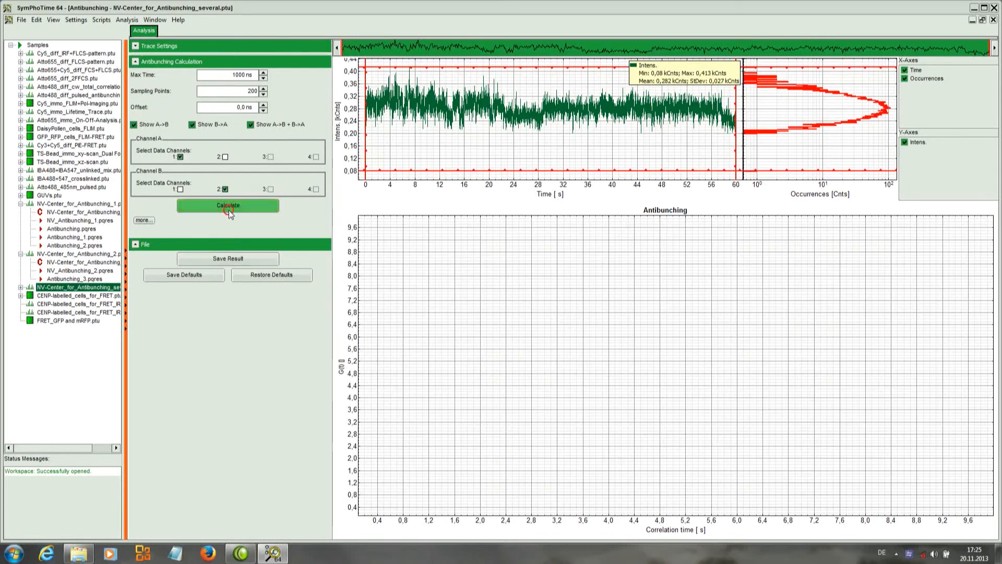
left_click(228, 205)
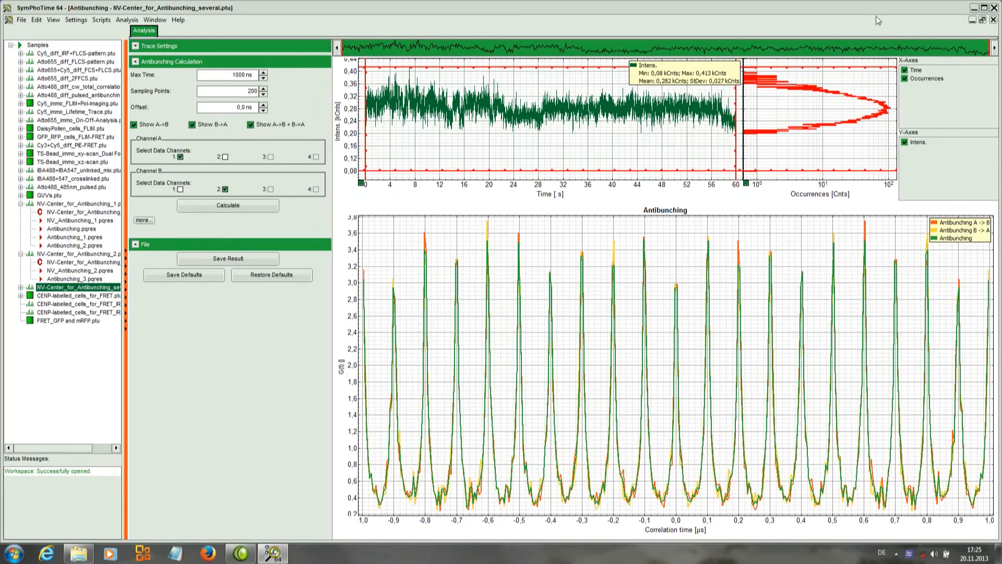
left_click(983, 19)
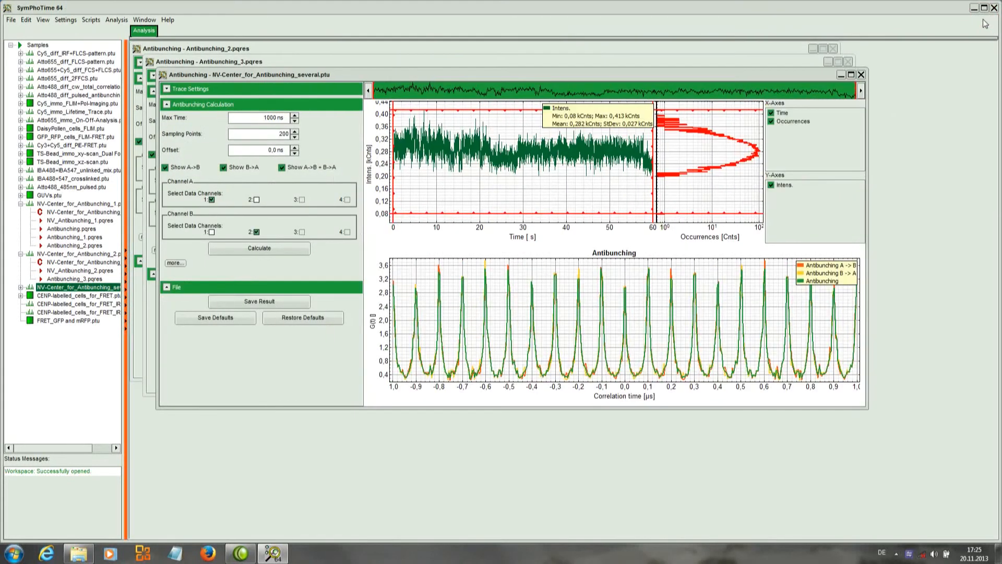
mouse_move(556, 78)
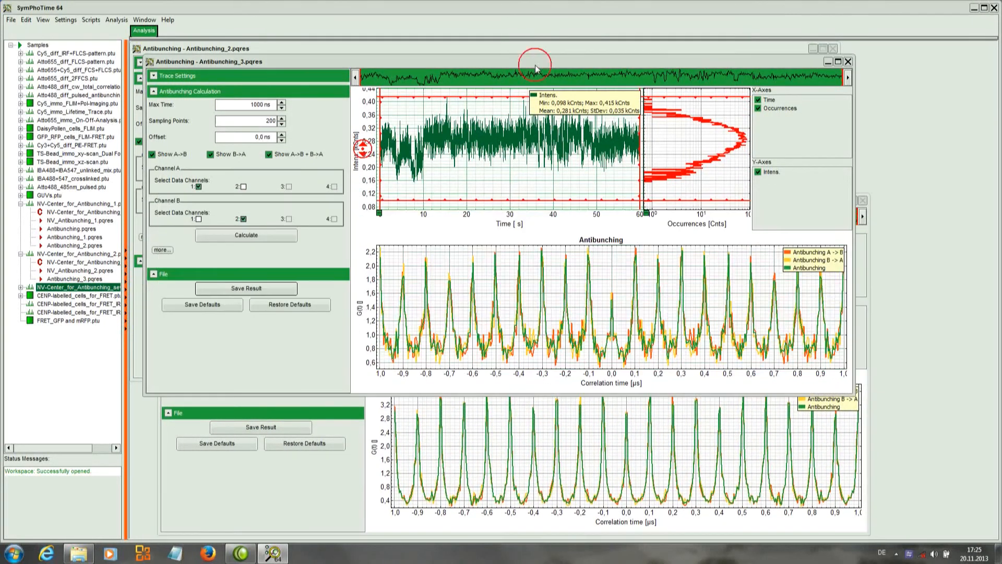
mouse_move(601, 57)
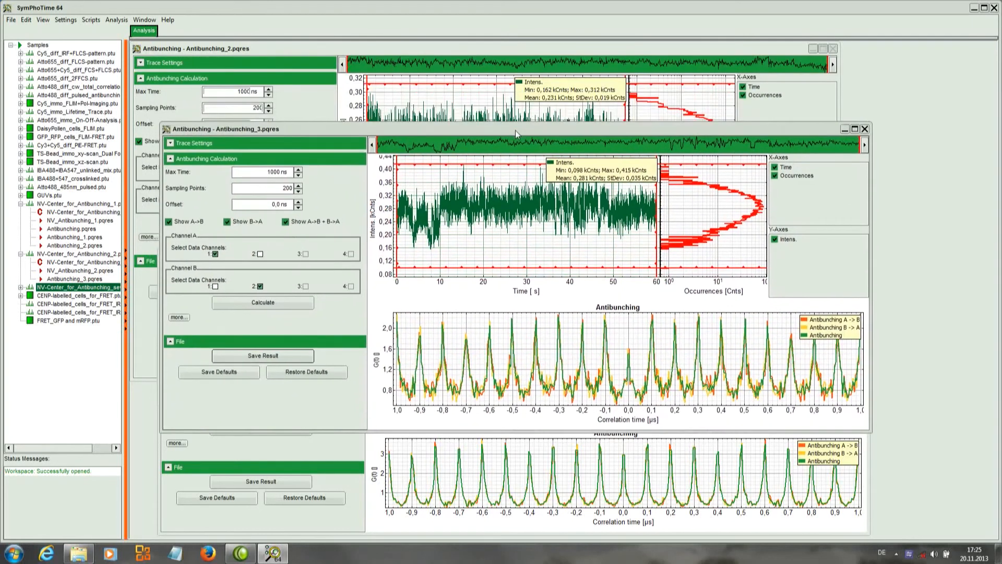
Drag the Antibunching_2, Antibunching_3 and several result windows into a vertical stack
left_click_drag(223, 128, 224, 122)
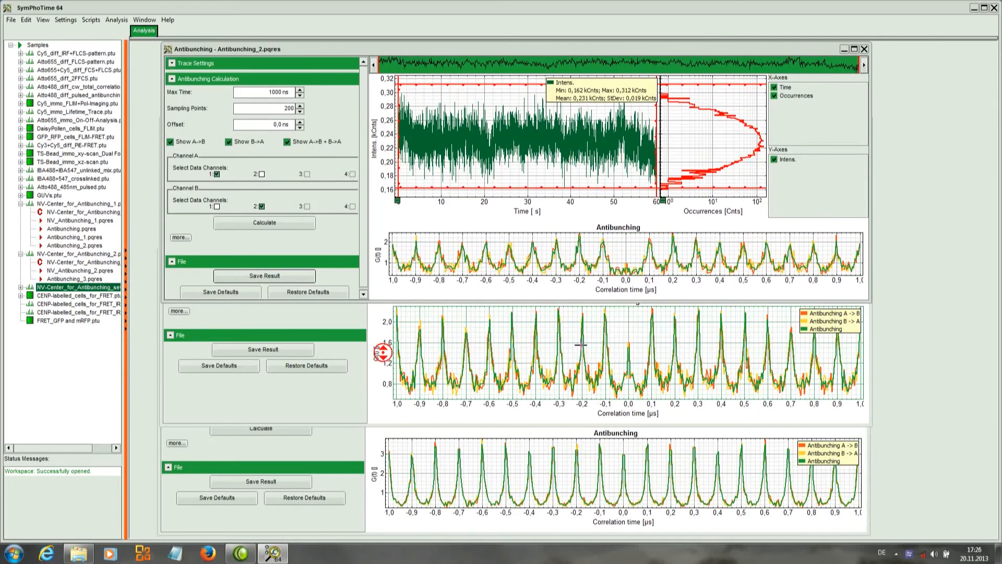
mouse_move(632, 344)
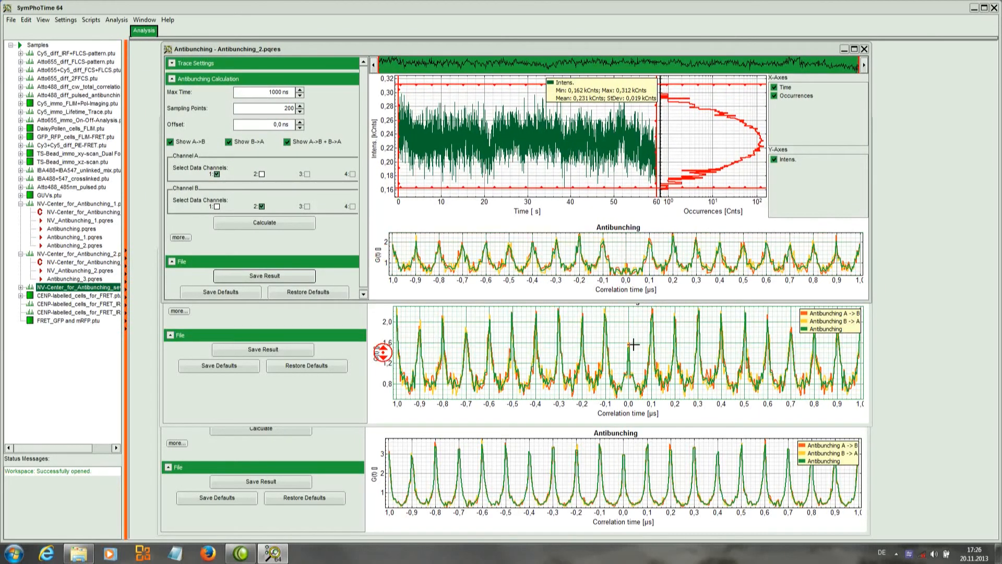